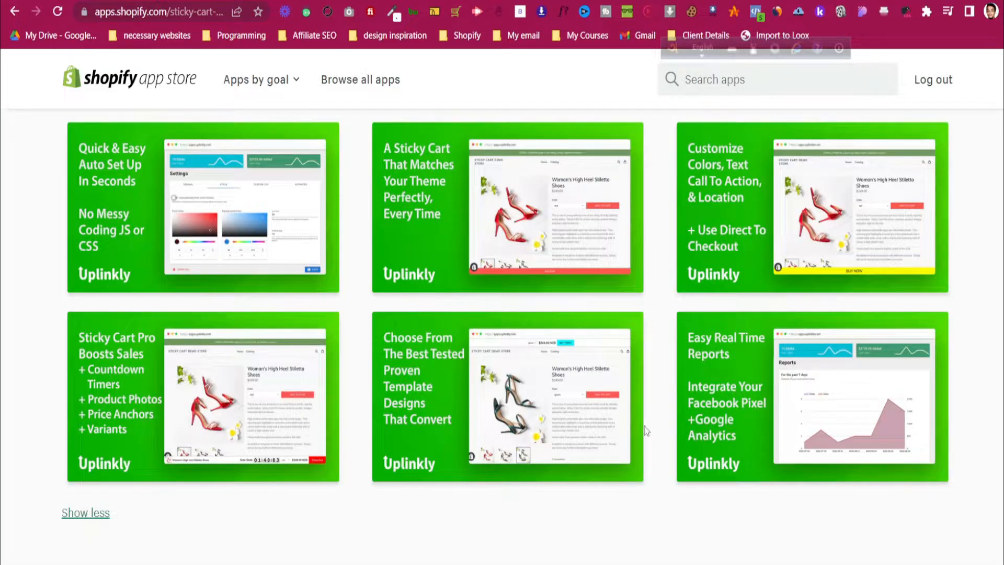
# - Enlarge the Sticky Cart Pro screenshot showing countdown timers and product photos
pyautogui.click(202, 397)
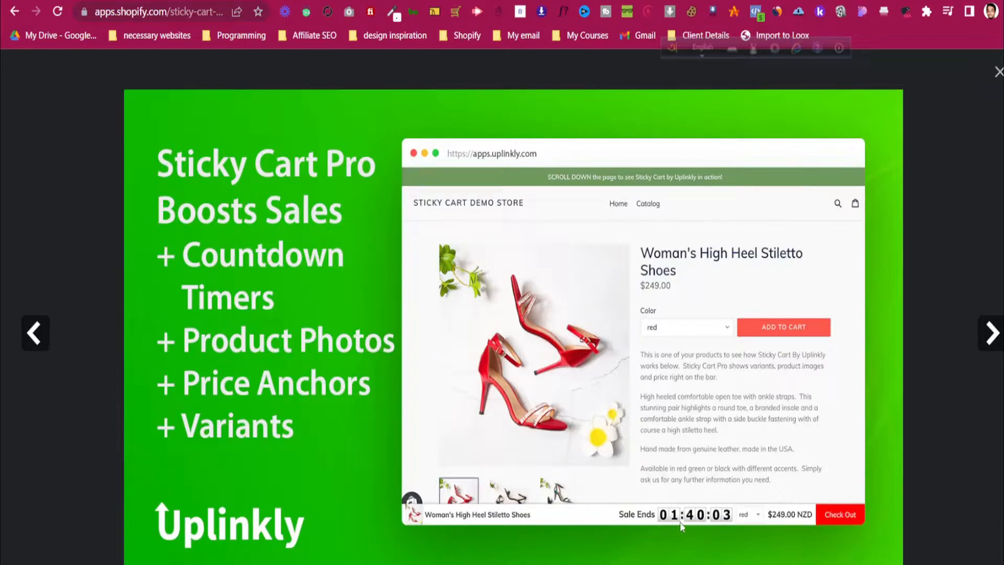
pyautogui.moveTo(800, 512)
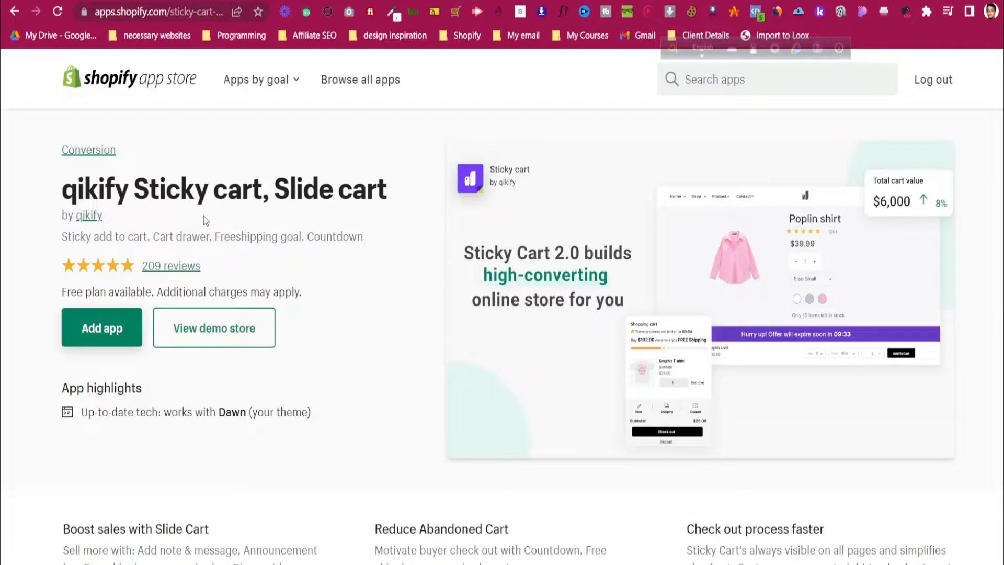
pyautogui.moveTo(238, 204)
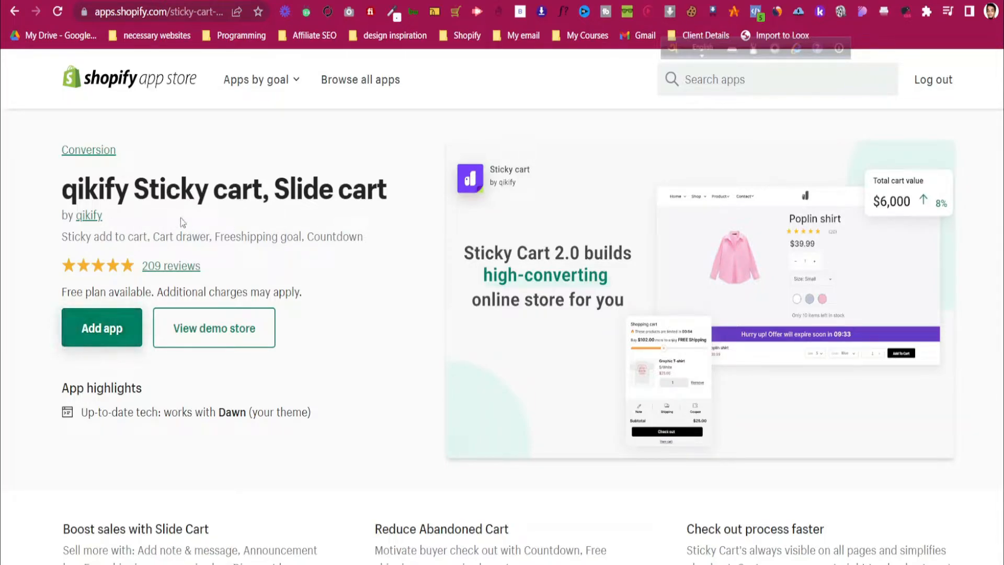
pyautogui.moveTo(102, 327)
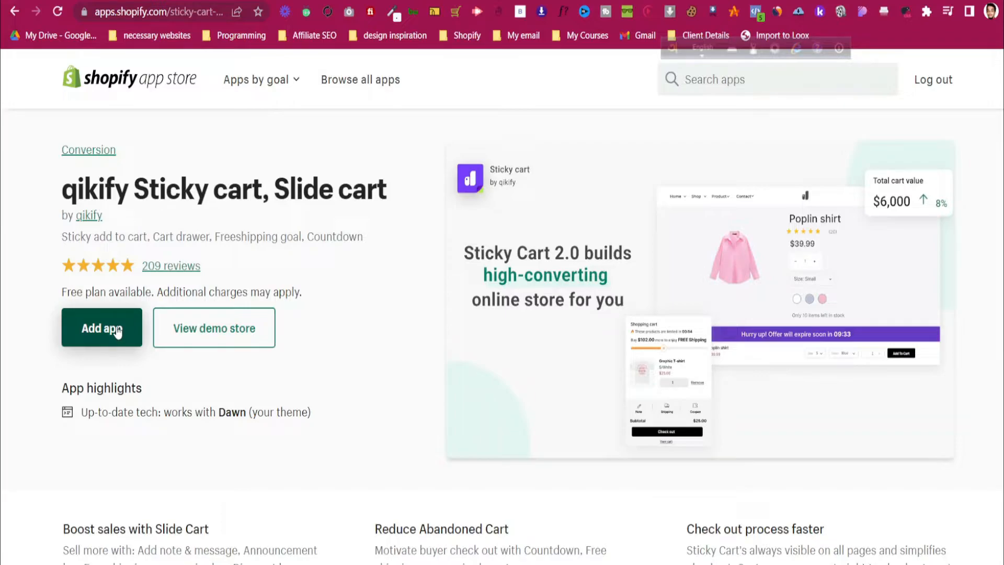
# - Add the qikify Sticky cart, Slide cart app so its install permissions page appears
pyautogui.click(101, 327)
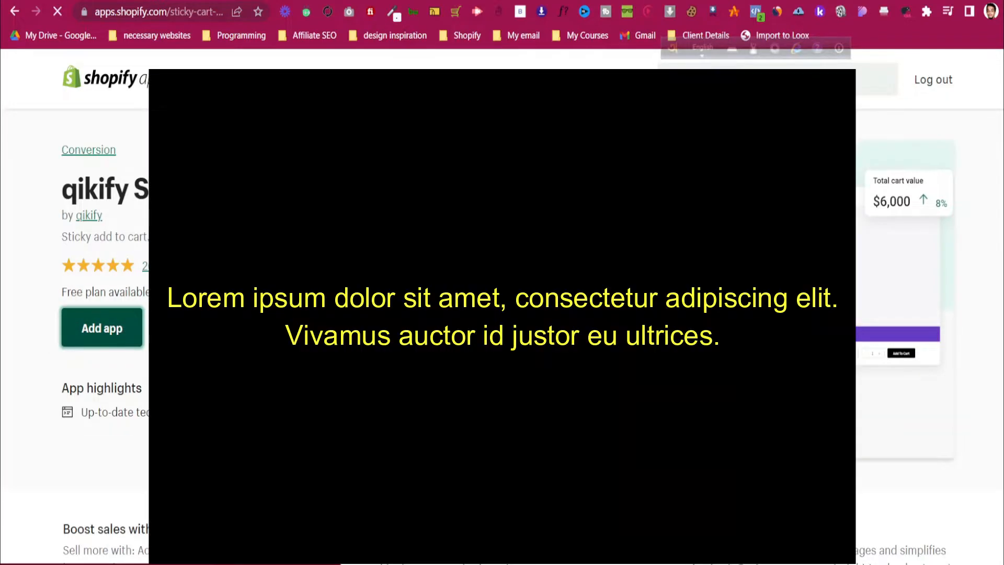
pyautogui.click(102, 327)
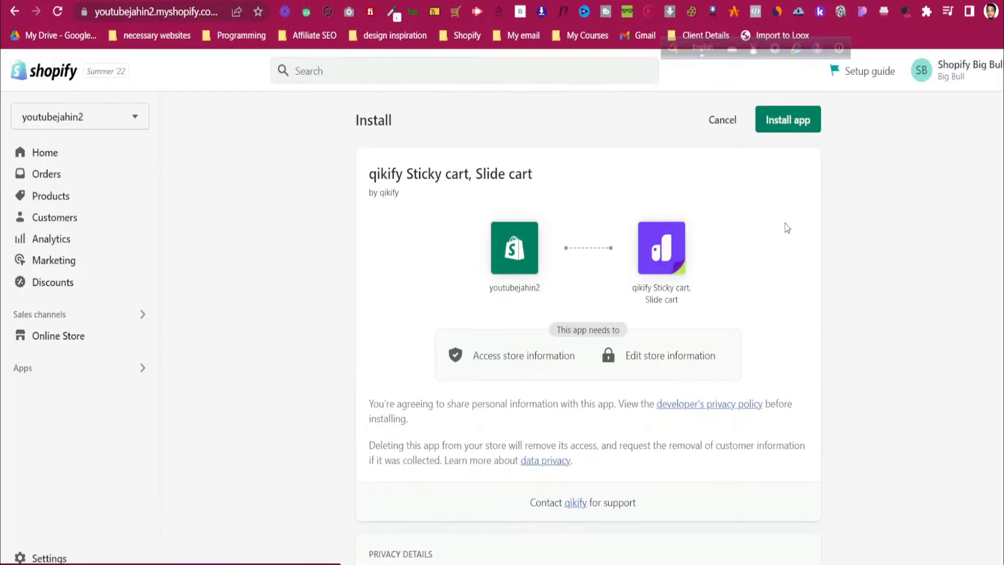
# - Confirm installing the app, landing on the Sticky Cart dashboard with its getting-started guide
pyautogui.click(789, 119)
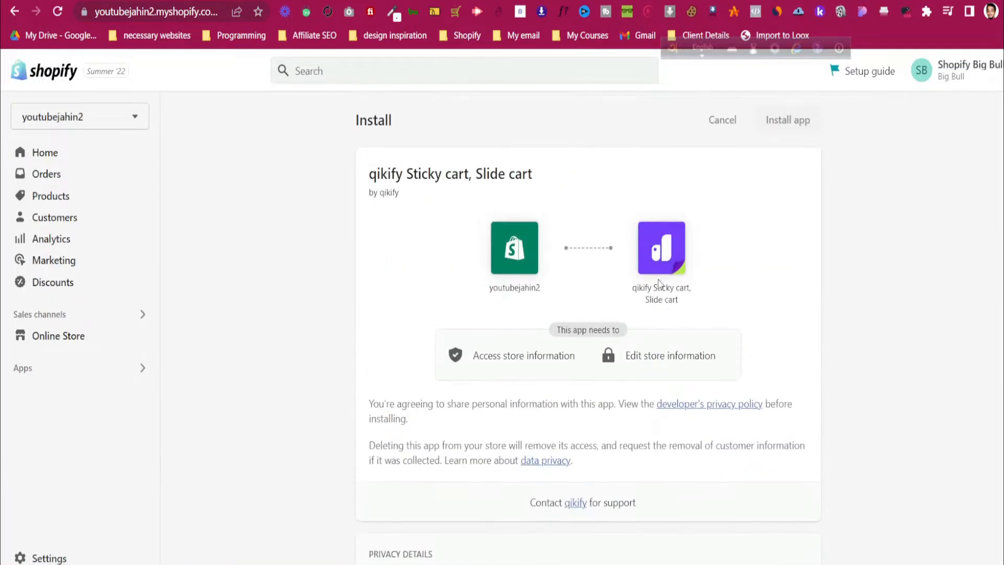
pyautogui.click(789, 119)
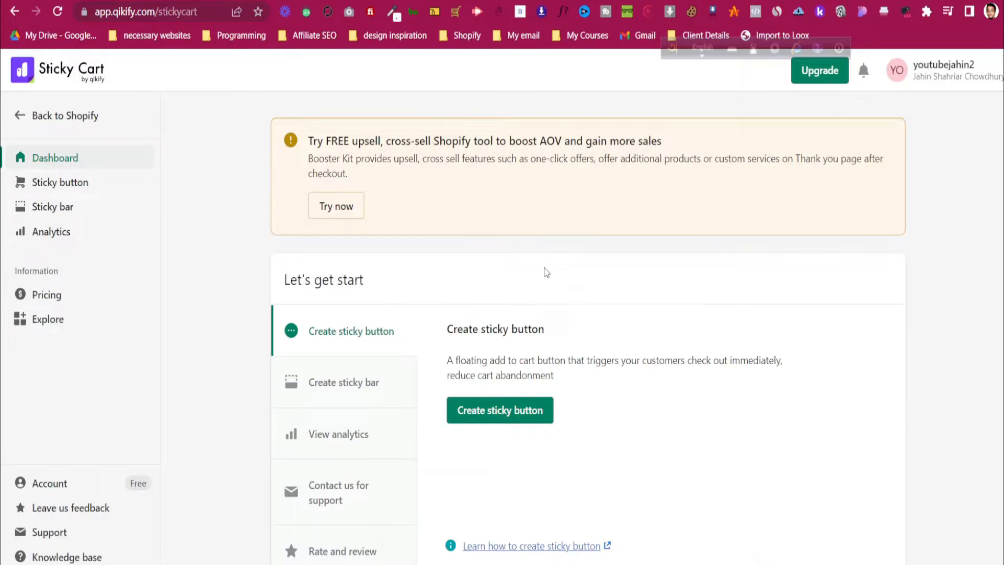
# - Start creating a sticky add-to-cart button from the Let's get start section
pyautogui.scroll(-3)
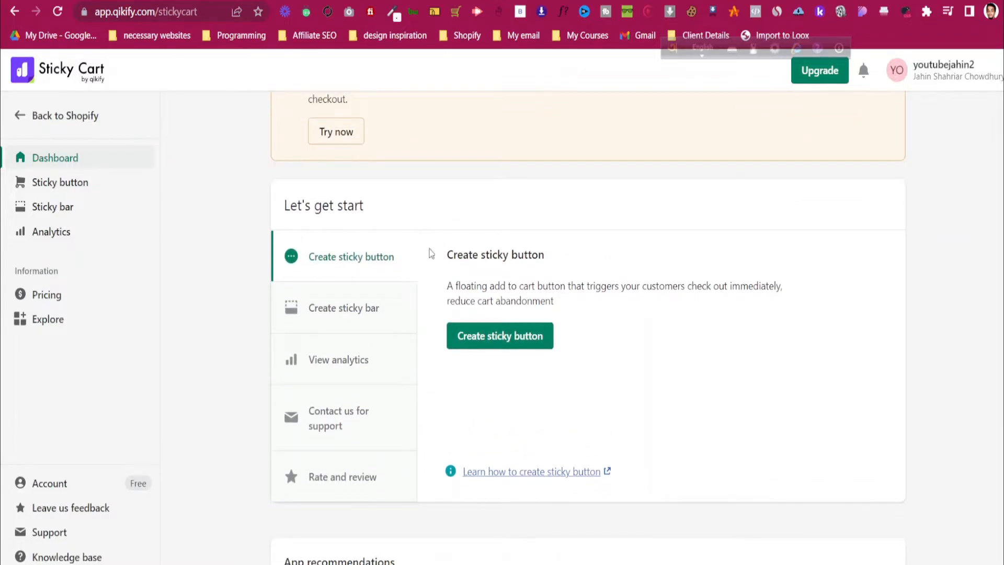
pyautogui.click(500, 335)
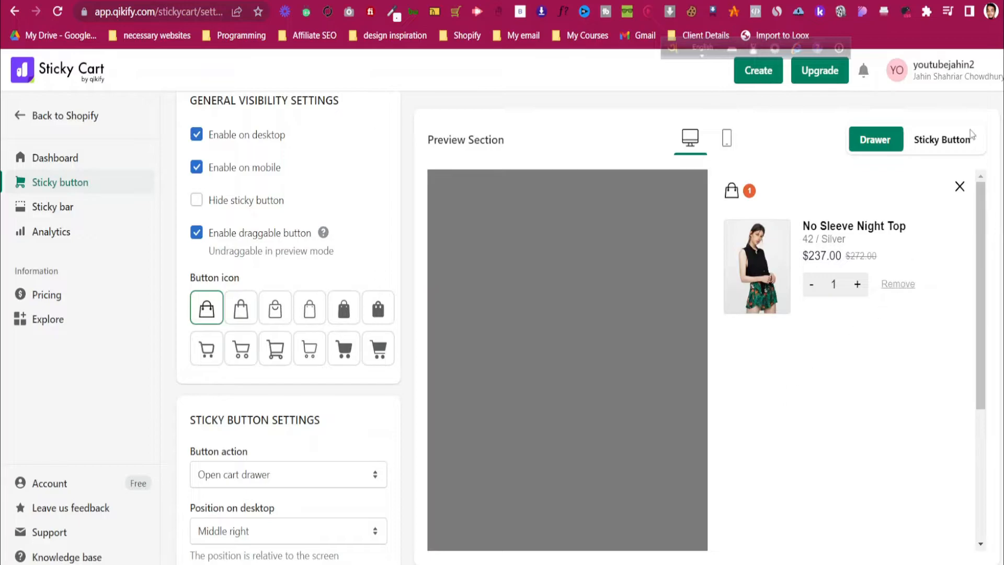
# - Switch the preview from the cart drawer to the floating Sticky Button
pyautogui.click(942, 139)
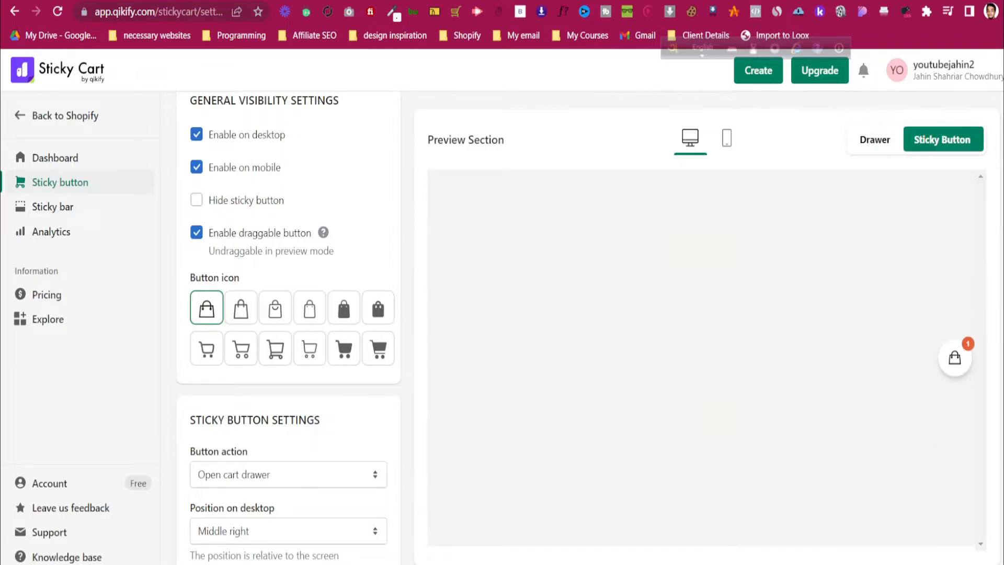
pyautogui.moveTo(240, 233)
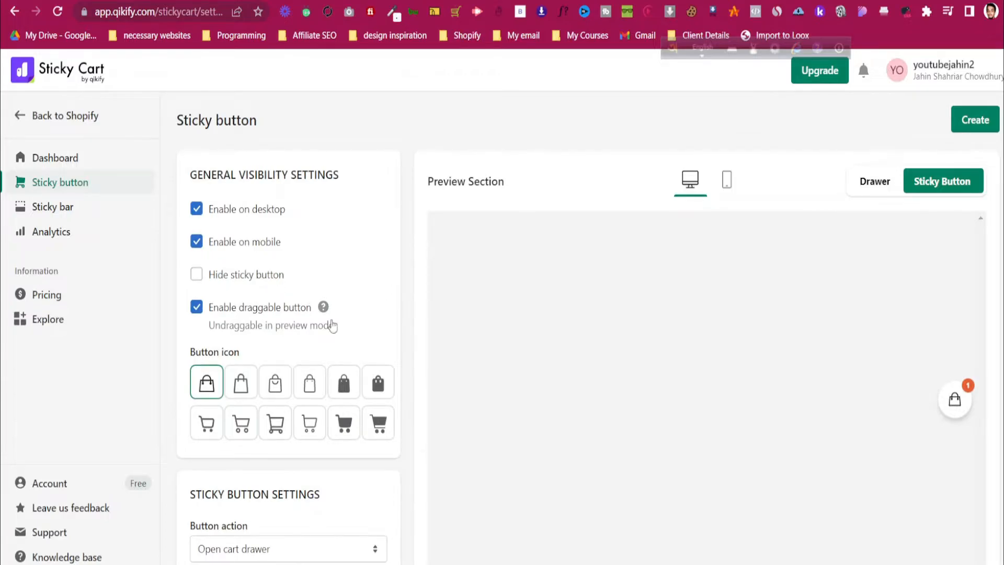
pyautogui.scroll(-3)
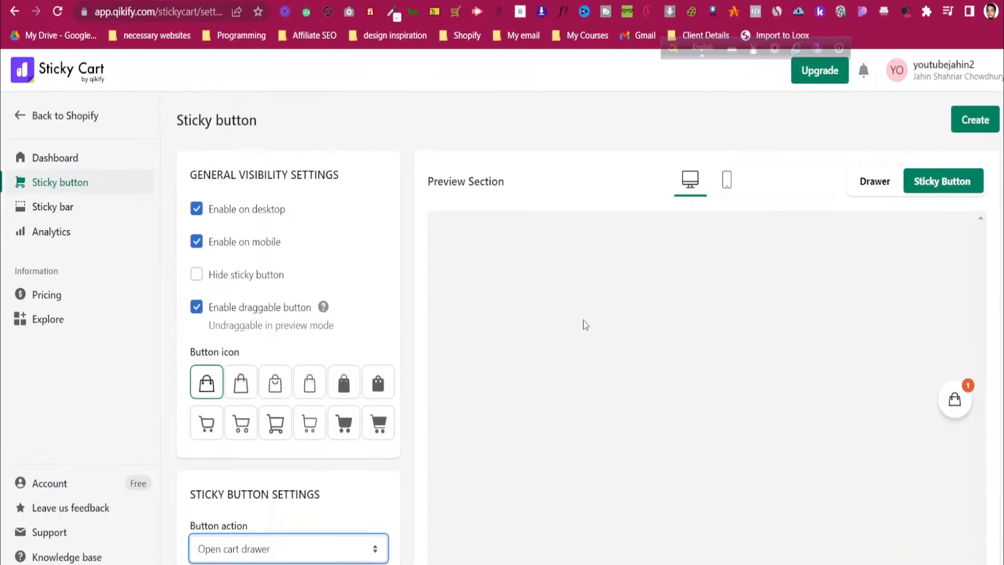
pyautogui.click(52, 206)
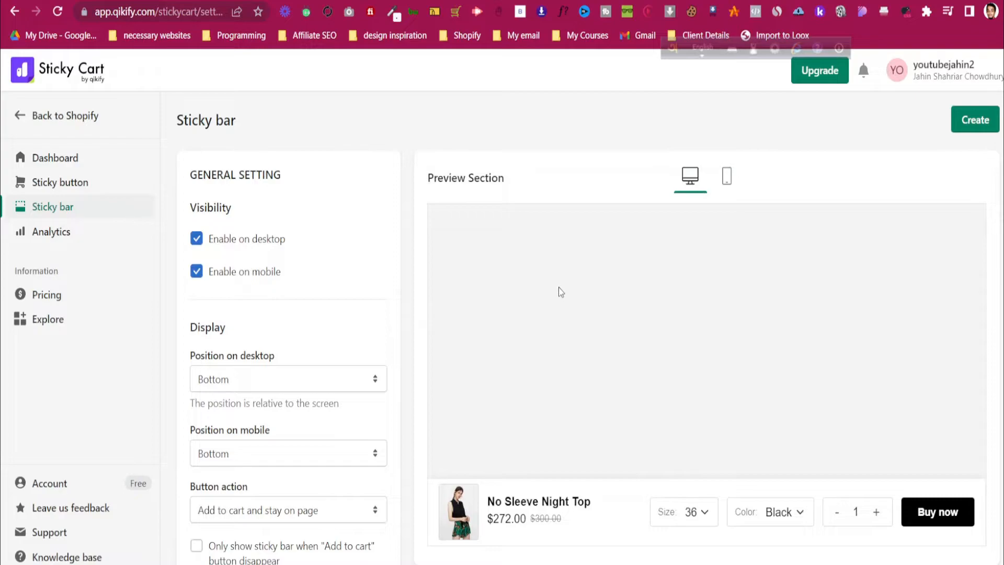
pyautogui.moveTo(725, 510)
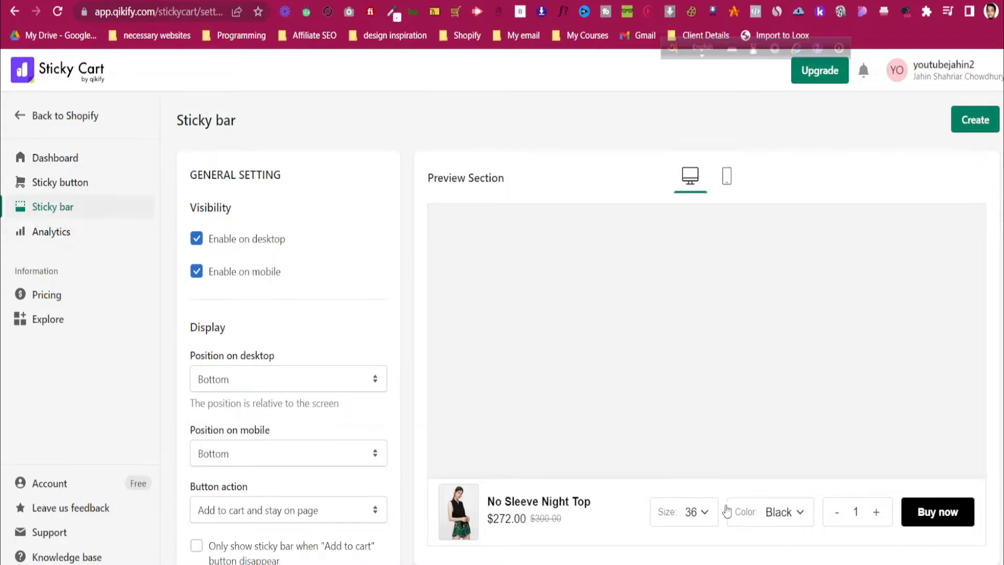
pyautogui.moveTo(314, 307)
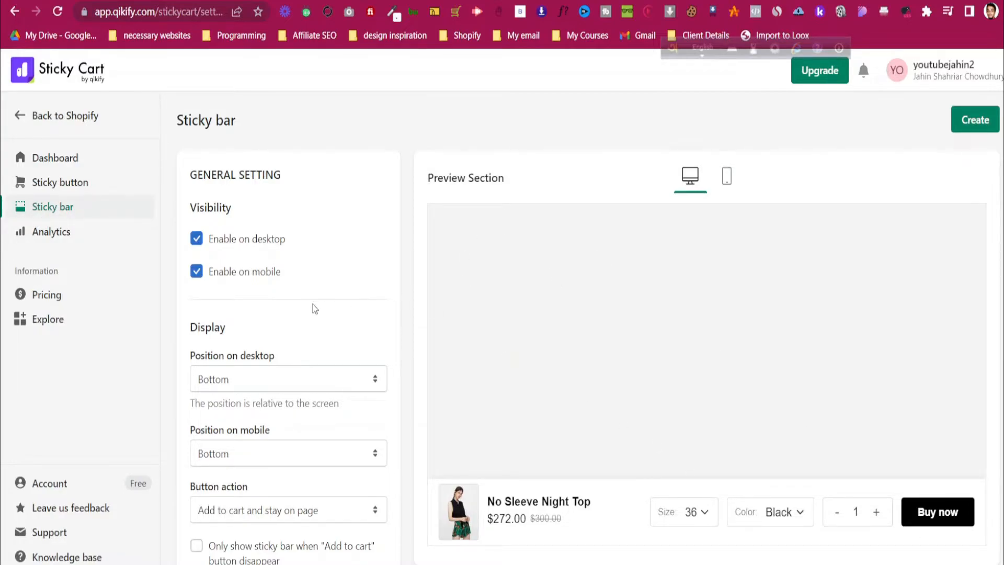
pyautogui.moveTo(269, 489)
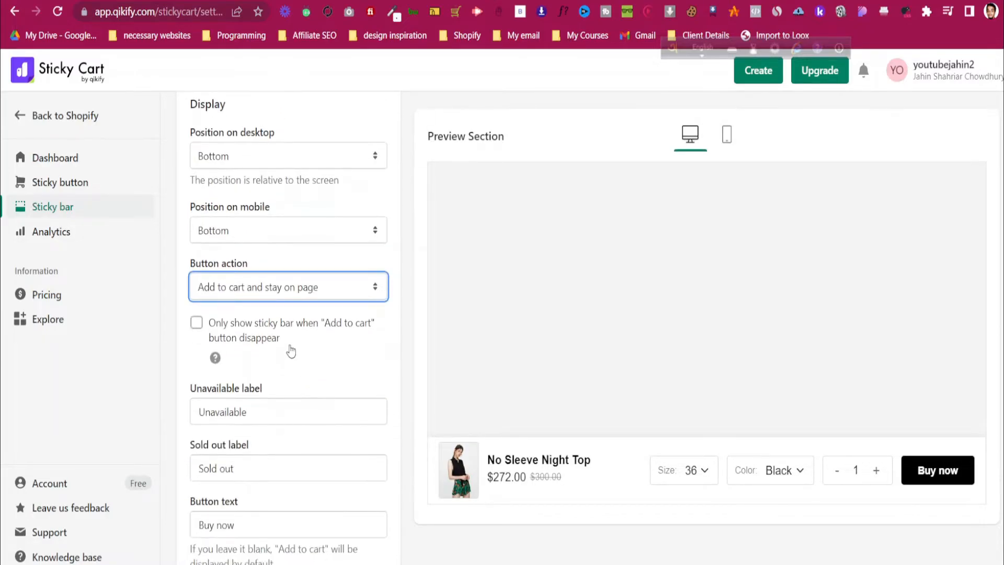
pyautogui.scroll(-3)
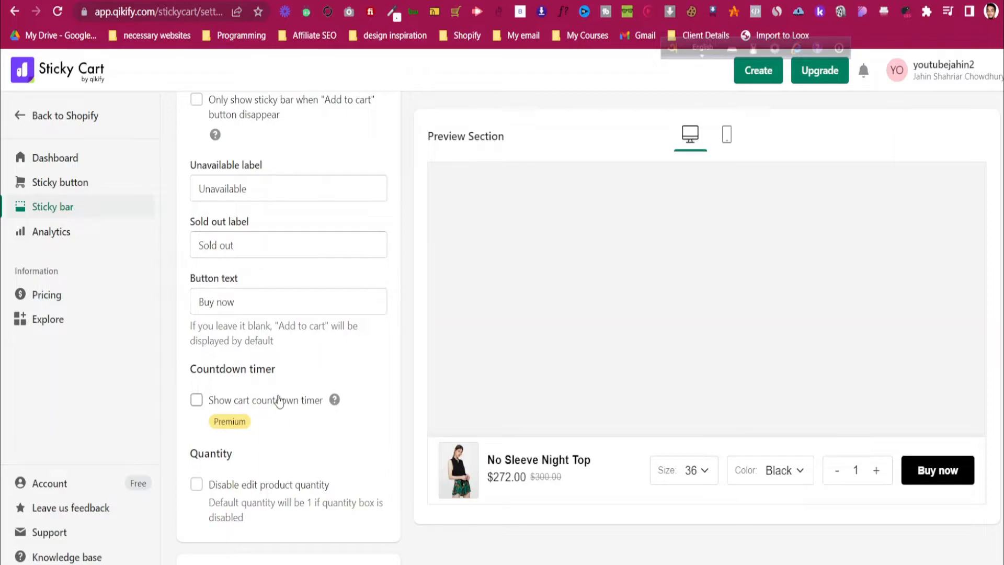
pyautogui.moveTo(304, 490)
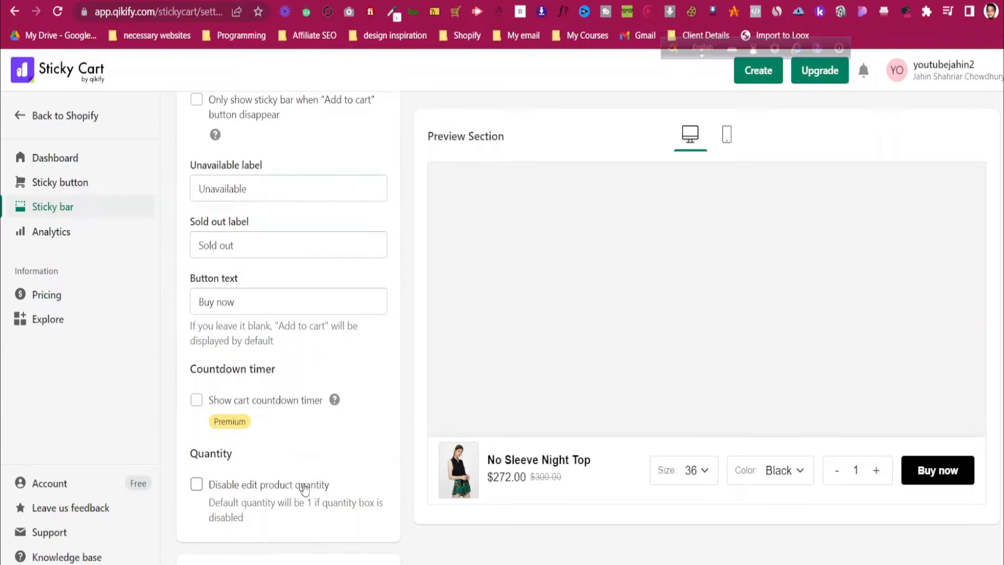
pyautogui.click(196, 484)
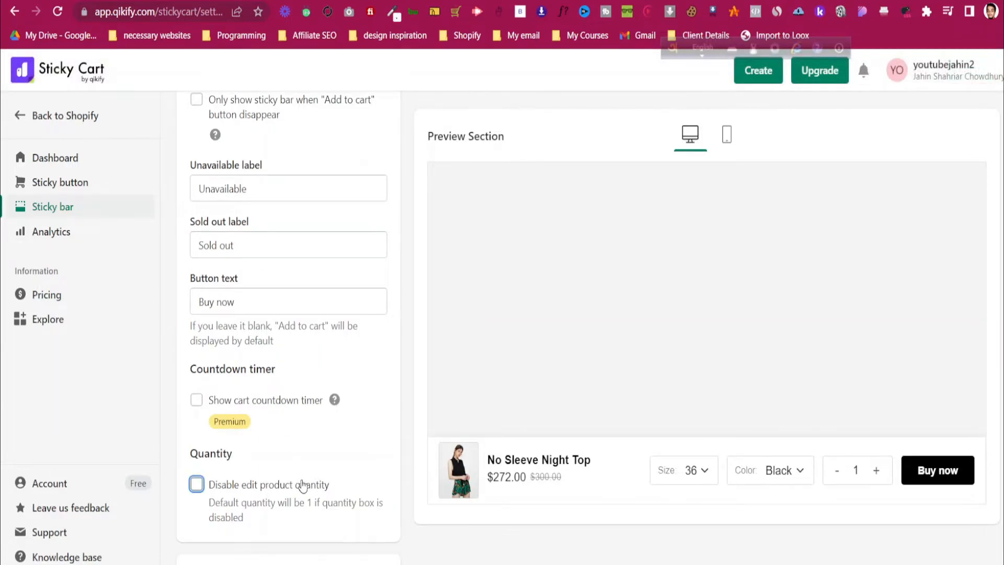
pyautogui.click(196, 484)
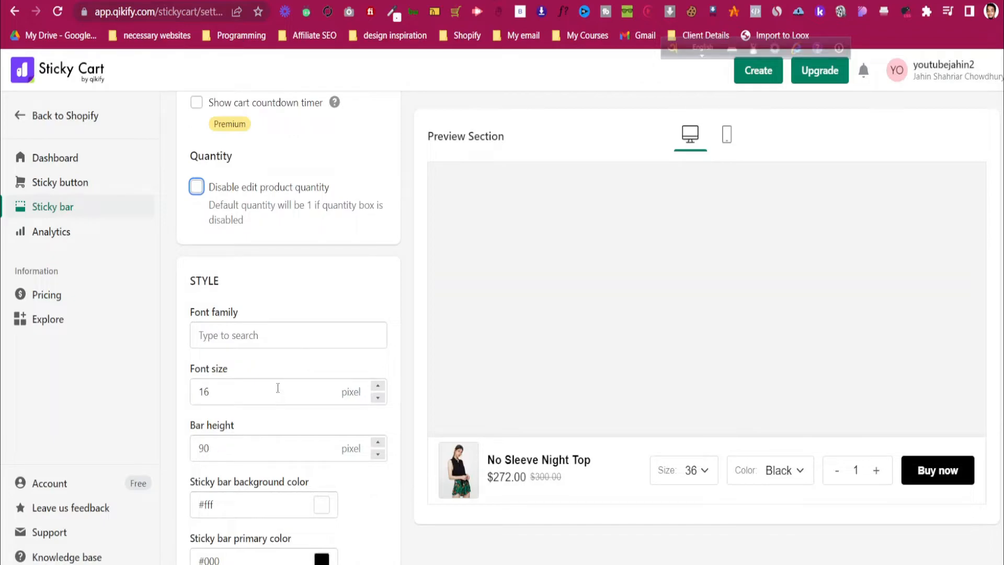
pyautogui.scroll(-3)
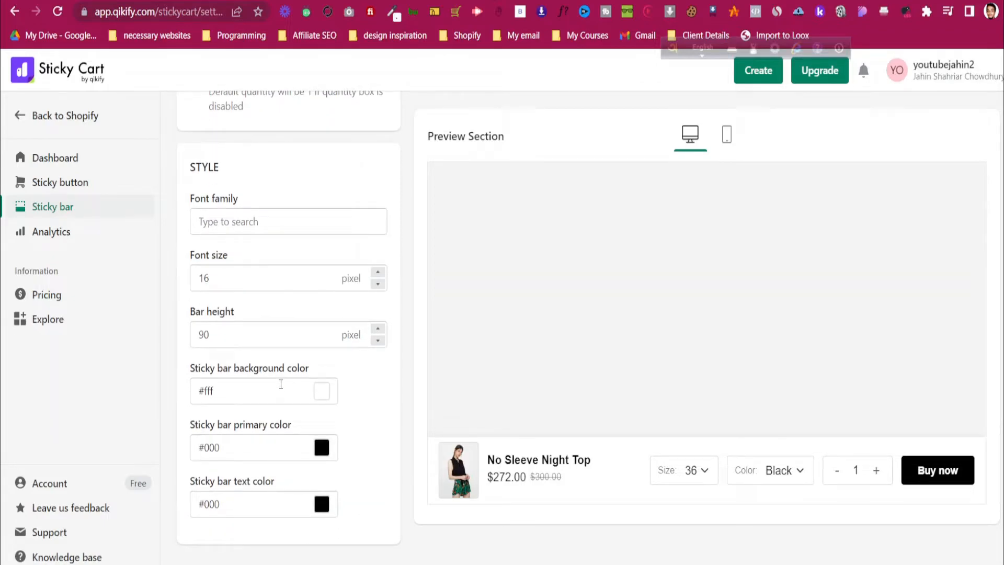
pyautogui.moveTo(267, 460)
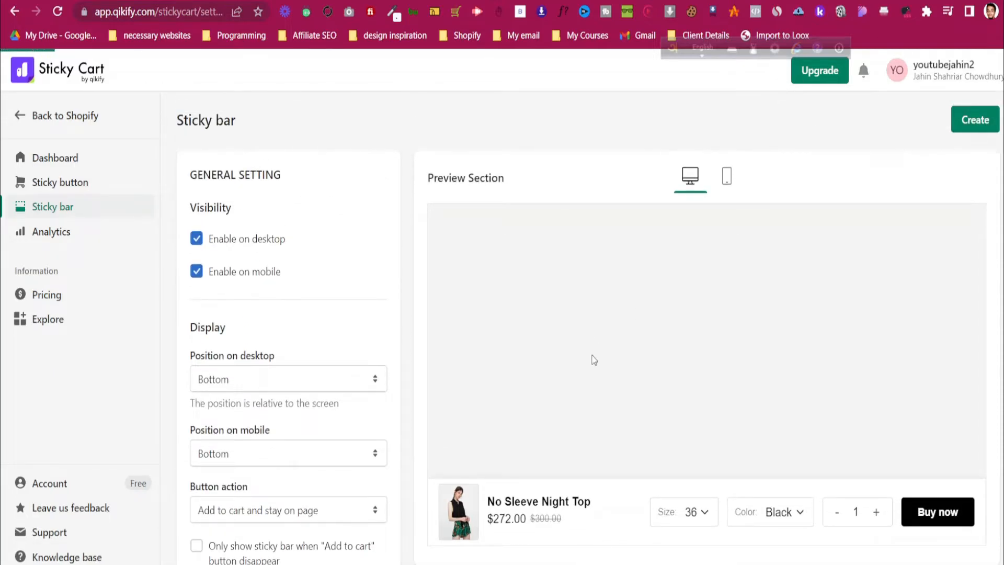
# - Create the sticky bar entry and choose Active in theme to open Dawn's app embeds
pyautogui.click(974, 120)
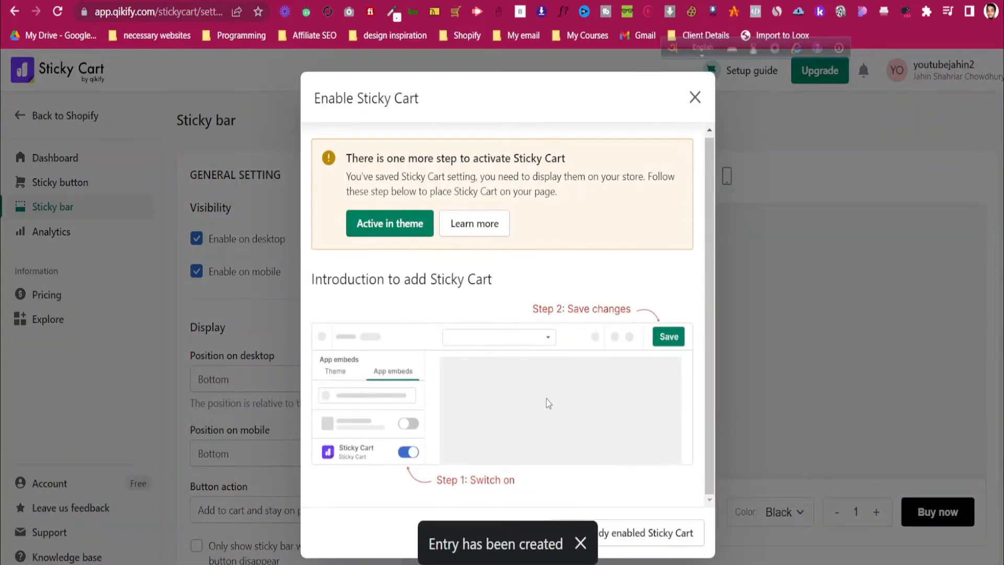
pyautogui.click(389, 223)
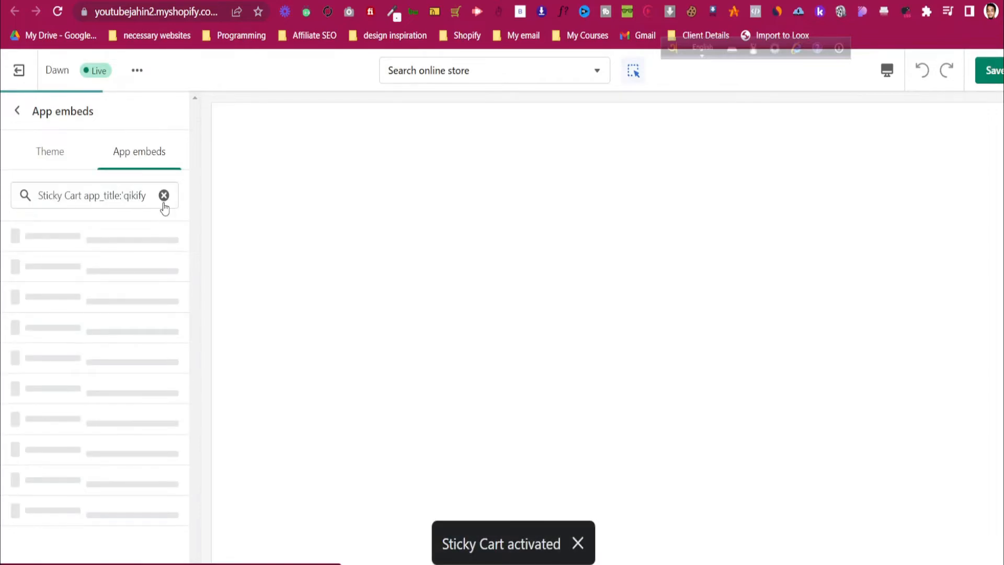
# - Switch on the Sticky Cart embed, save the Dawn theme, and go back to Themes
pyautogui.click(164, 246)
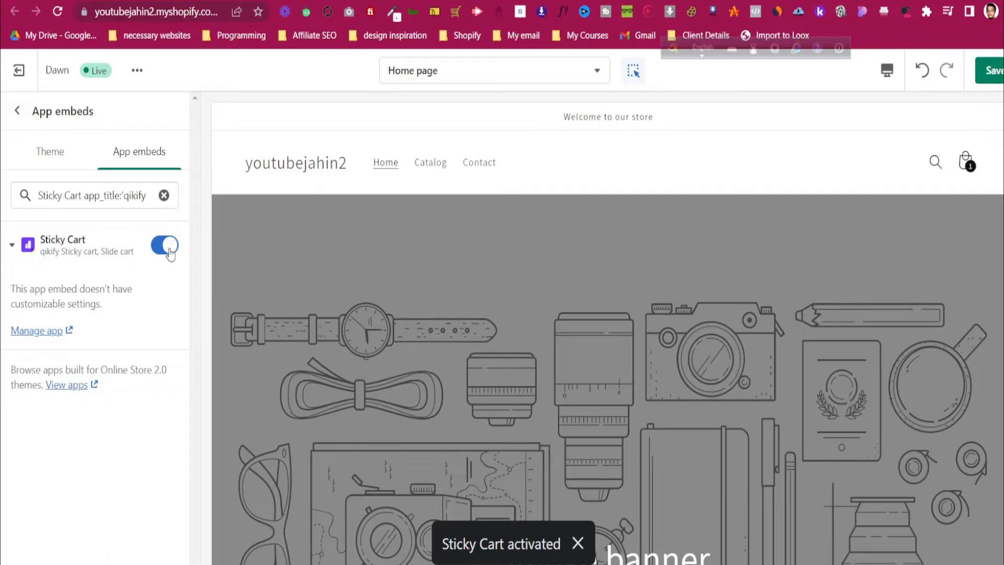
pyautogui.click(164, 245)
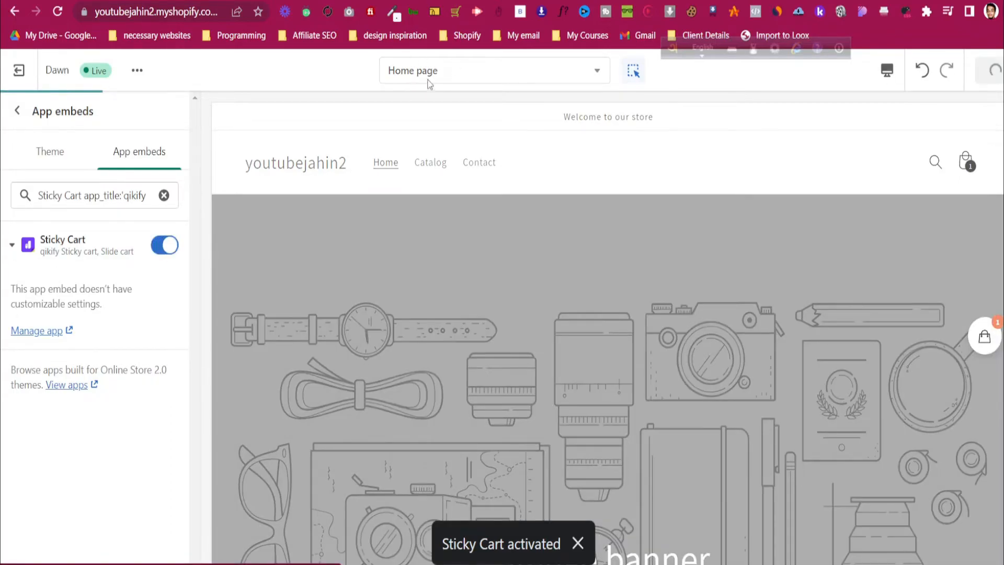
pyautogui.click(18, 70)
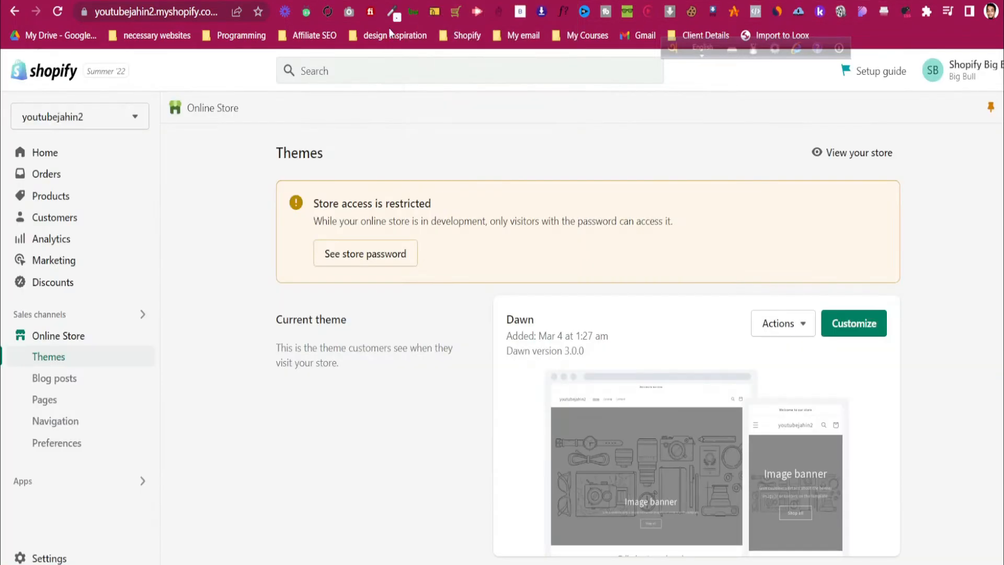
# - Preview the Dawn storefront, scroll a necklace product page to see the sticky bar, then return to the app
pyautogui.click(781, 323)
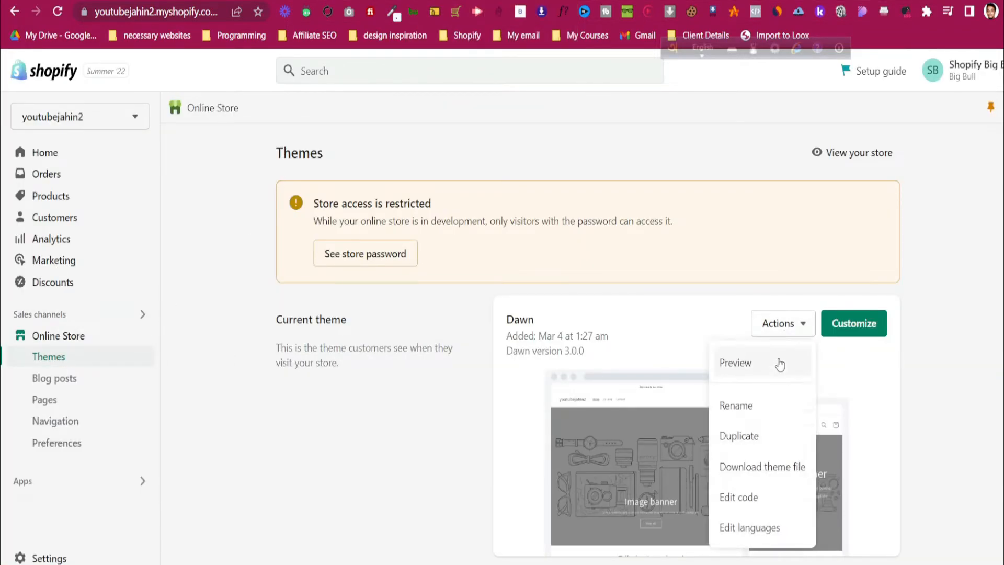
pyautogui.click(735, 363)
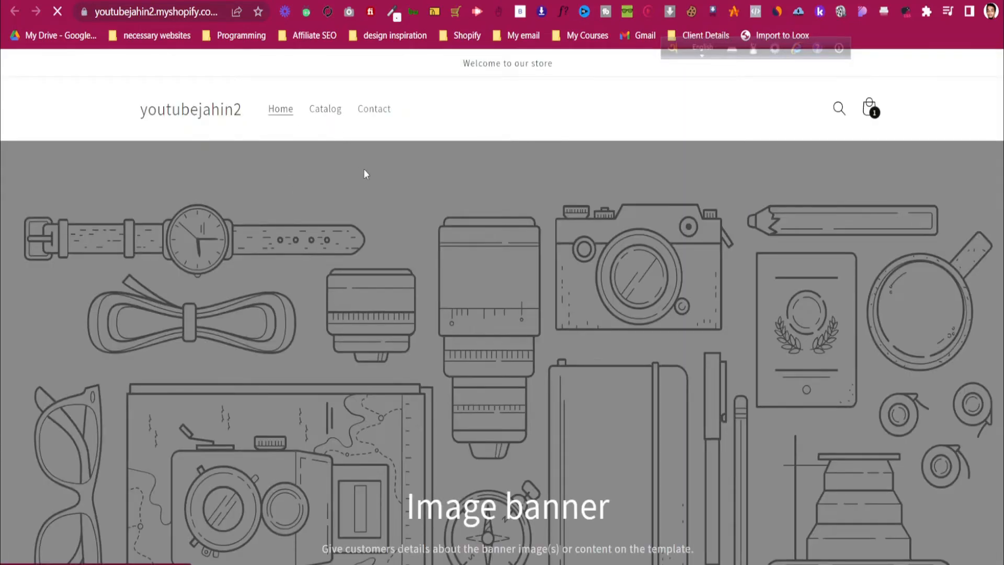
pyautogui.click(324, 108)
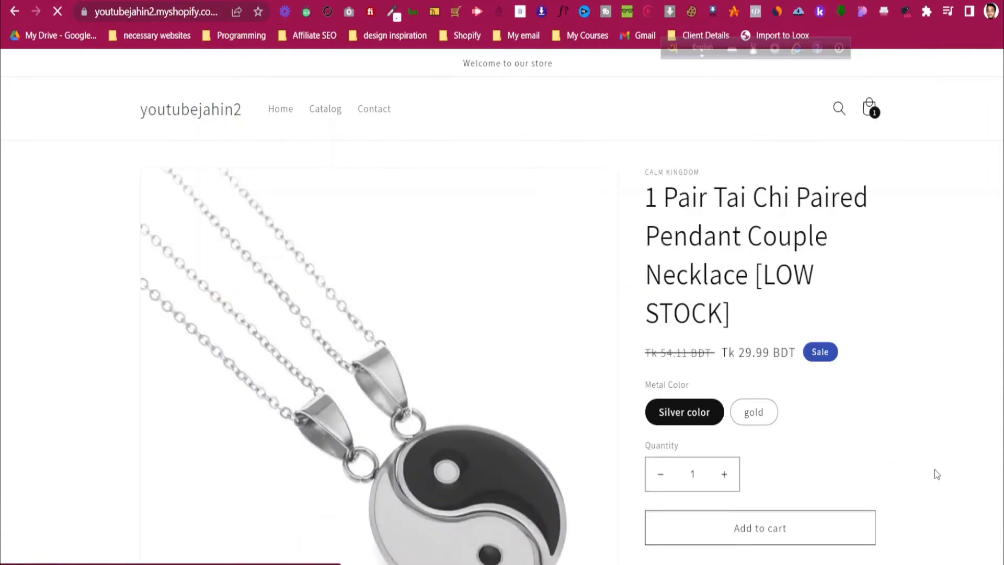
pyautogui.scroll(-3)
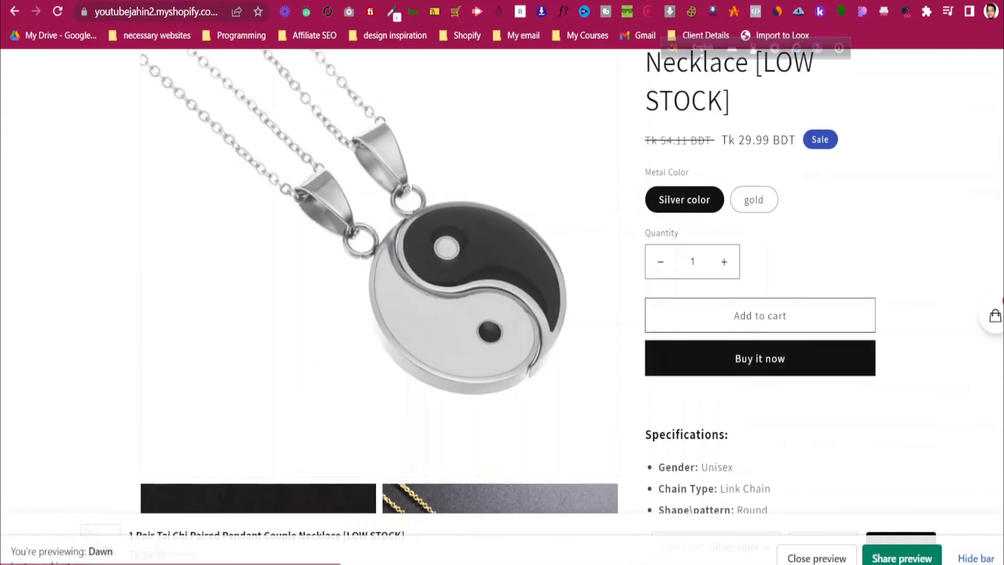
pyautogui.scroll(-3)
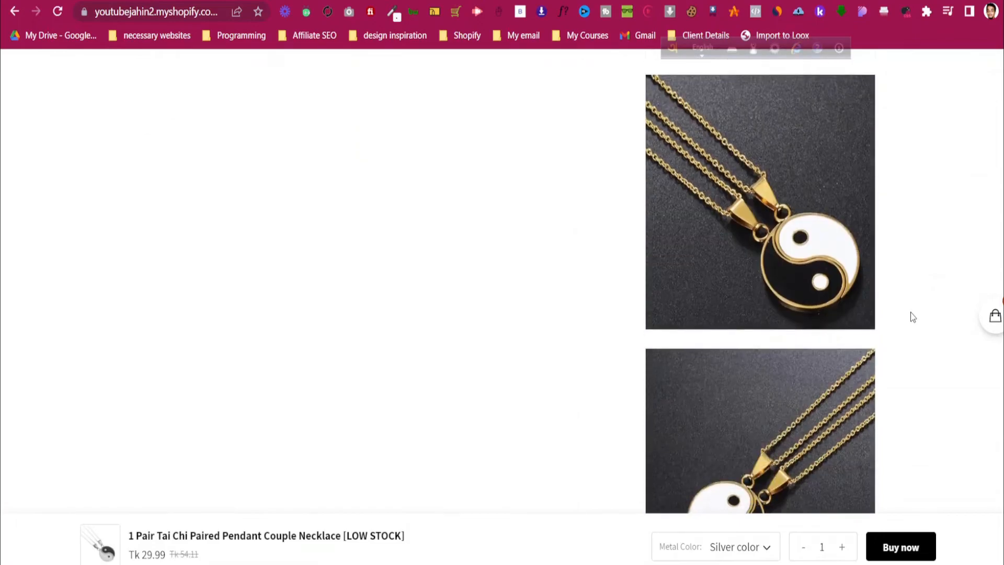
pyautogui.click(740, 546)
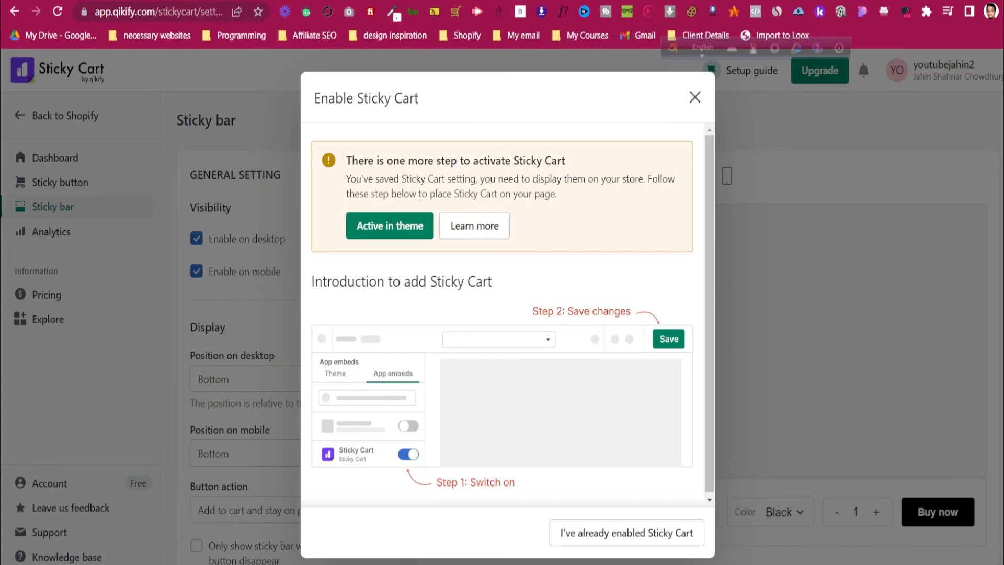
# - Set the sticky bar's button text to 'ADD TO CART', save, and go to Pricing
pyautogui.click(694, 97)
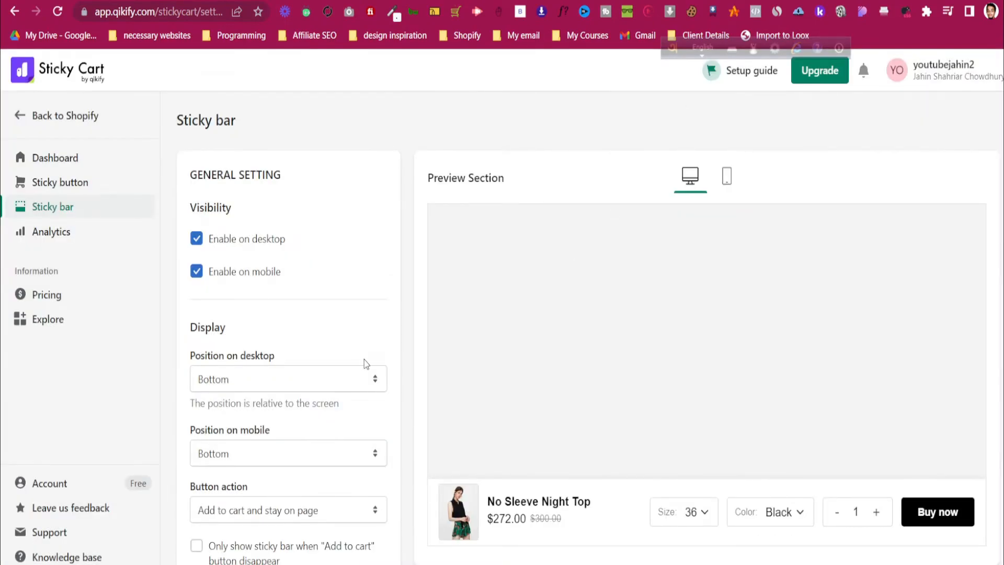
pyautogui.scroll(-3)
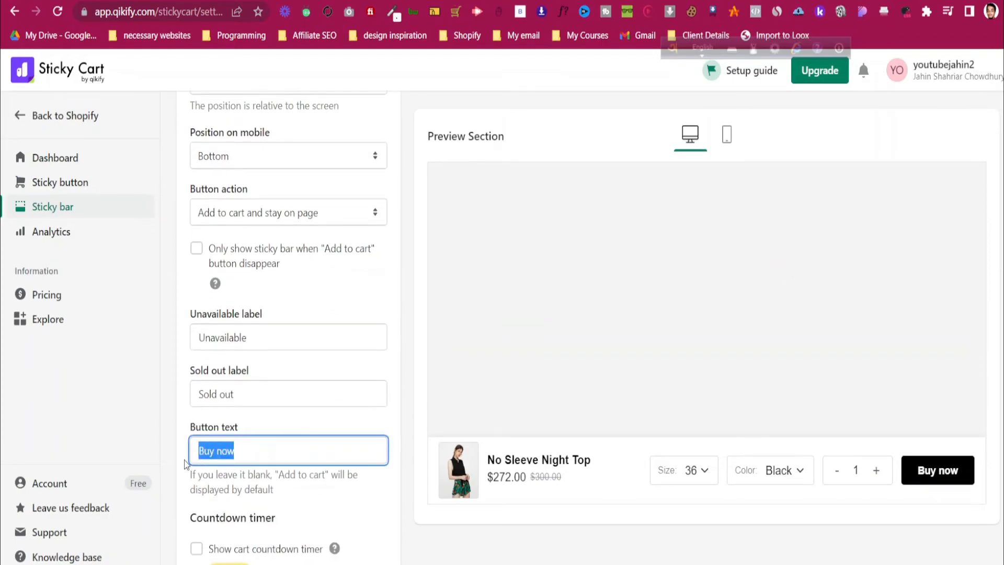
pyautogui.write('ADD TO')
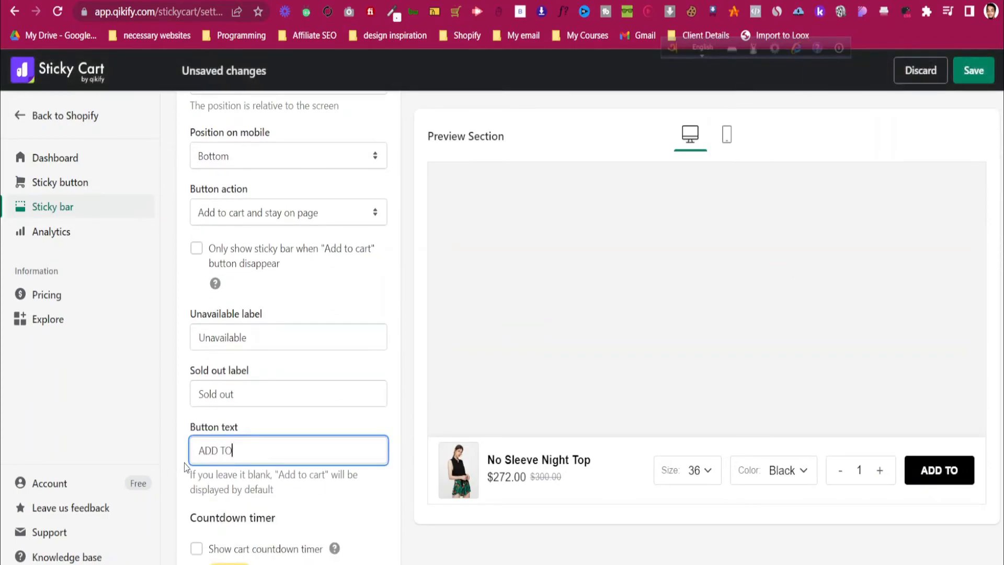
pyautogui.write('CART')
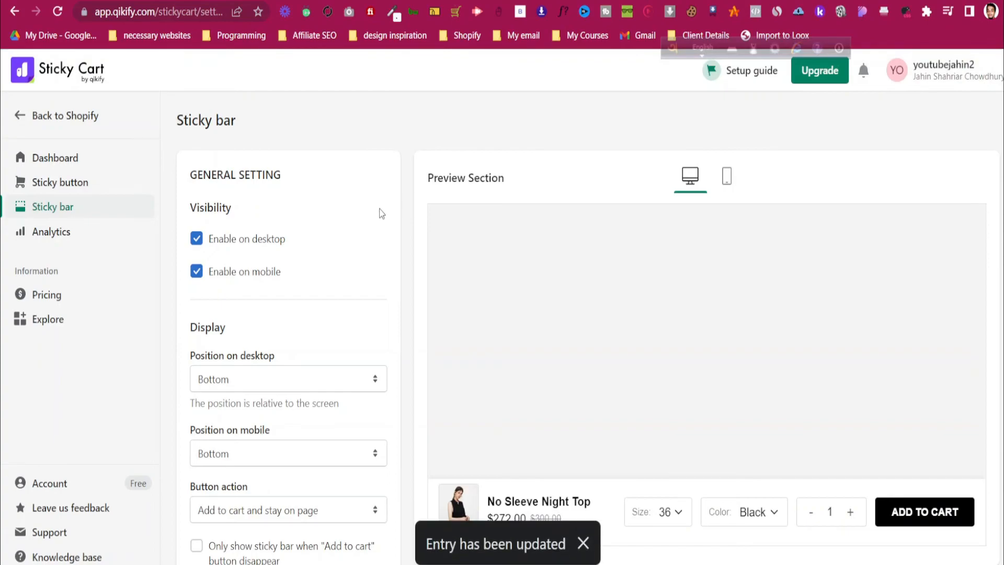
pyautogui.moveTo(242, 218)
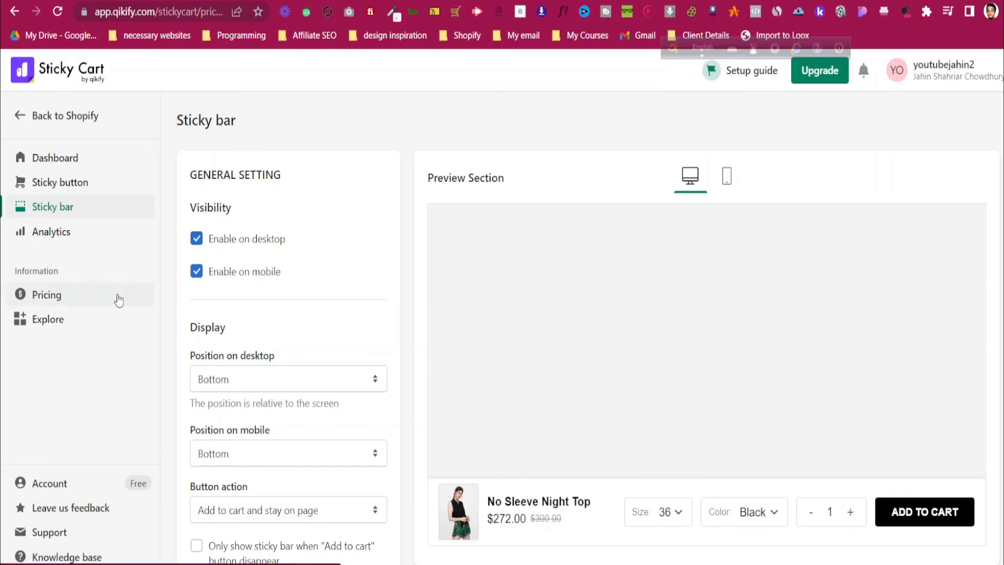
pyautogui.click(45, 294)
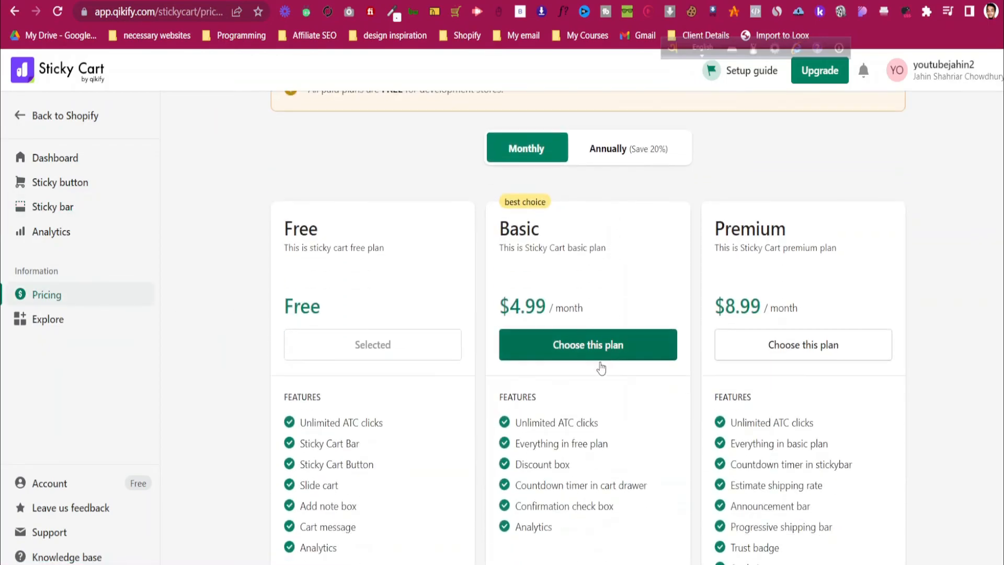